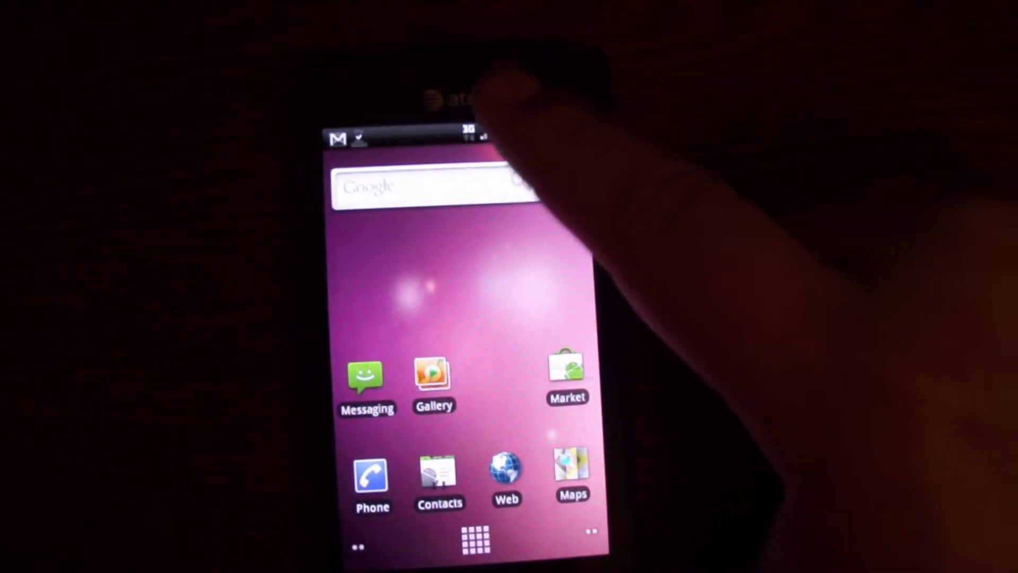
# Open Gallery from the home screen to show the Camera, Backgrounds and bluetooth albums
pyautogui.moveTo(467, 137); pyautogui.dragTo(467, 325)
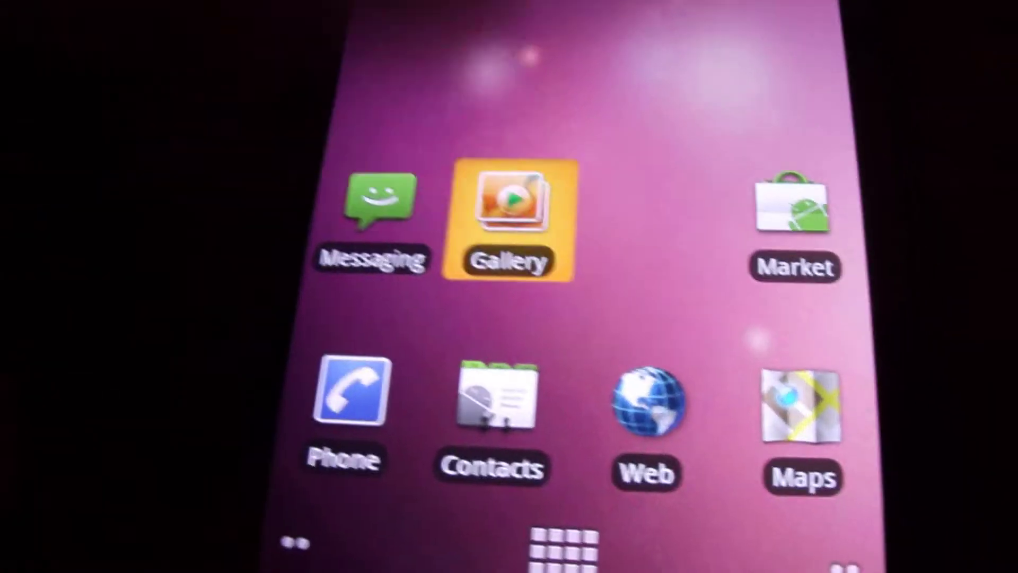
pyautogui.click(509, 214)
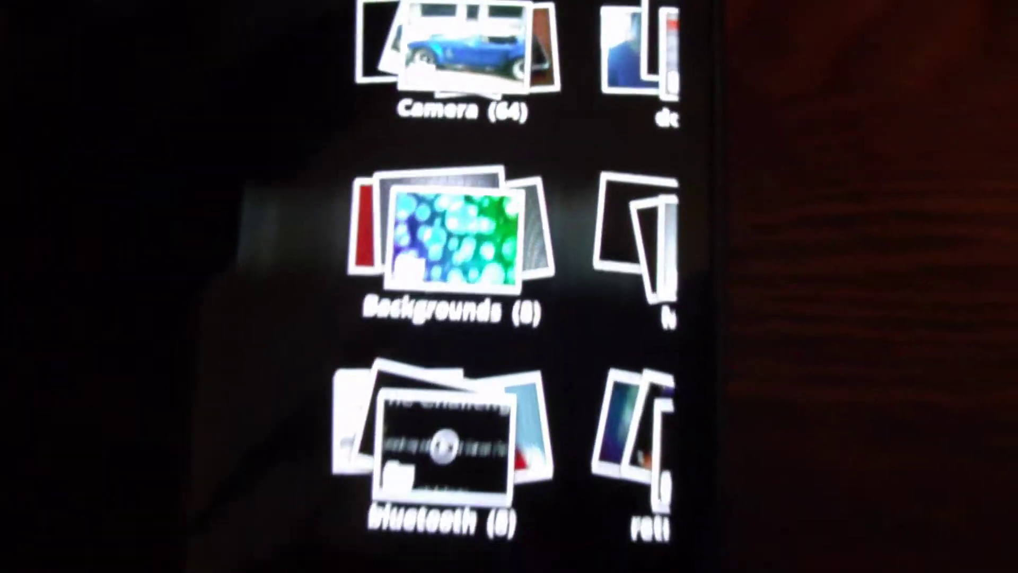